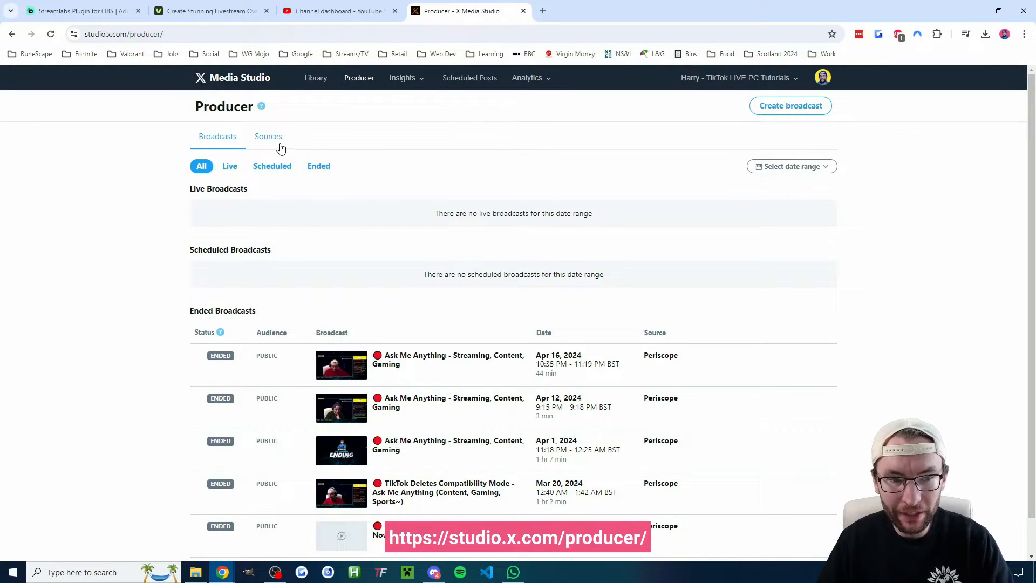
Switch the Producer page to its Sources tab
{"action": "left_click", "coordinate": [268, 136]}
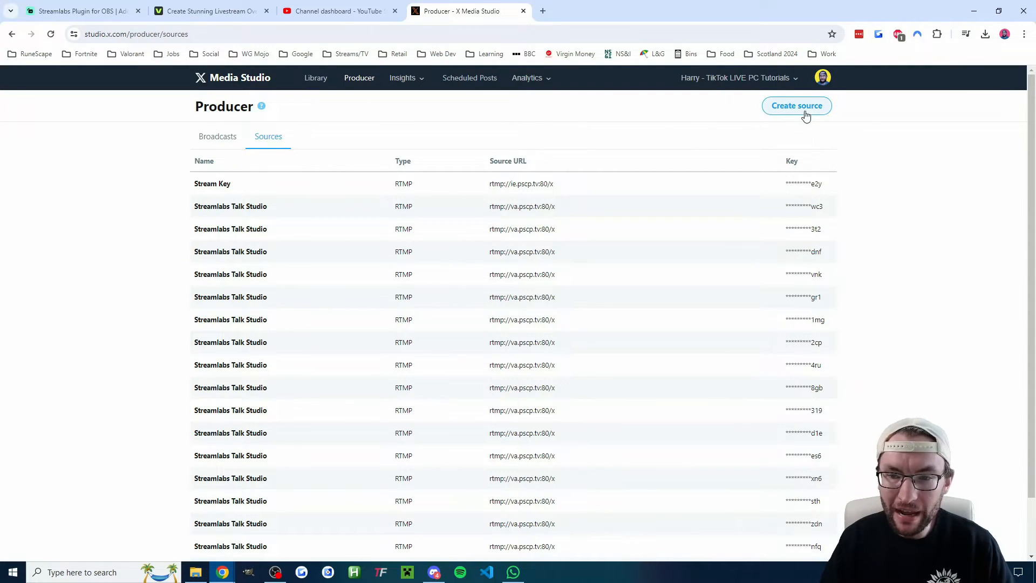
Create an RTMP source named 'OBS Stream Key' in the EU (Ireland) region
{"action": "left_click", "coordinate": [795, 105]}
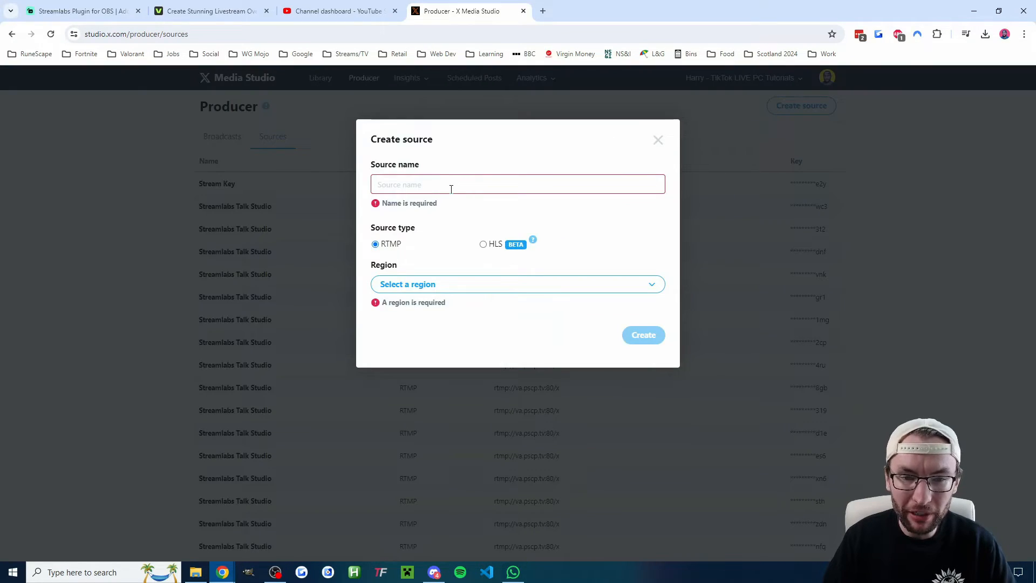
{"action": "type", "text": "OBS Stream Key"}
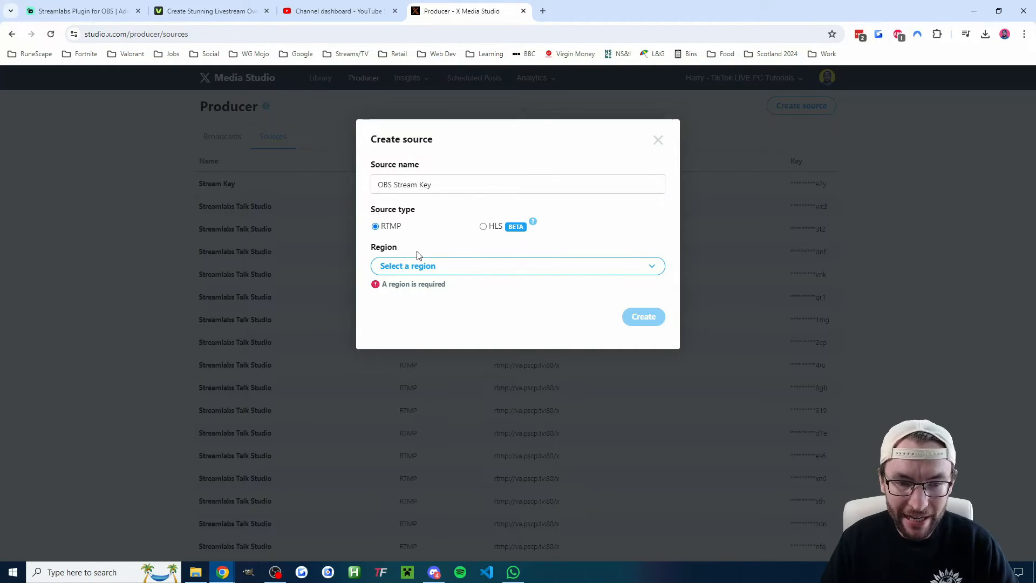
{"action": "left_click", "coordinate": [516, 265]}
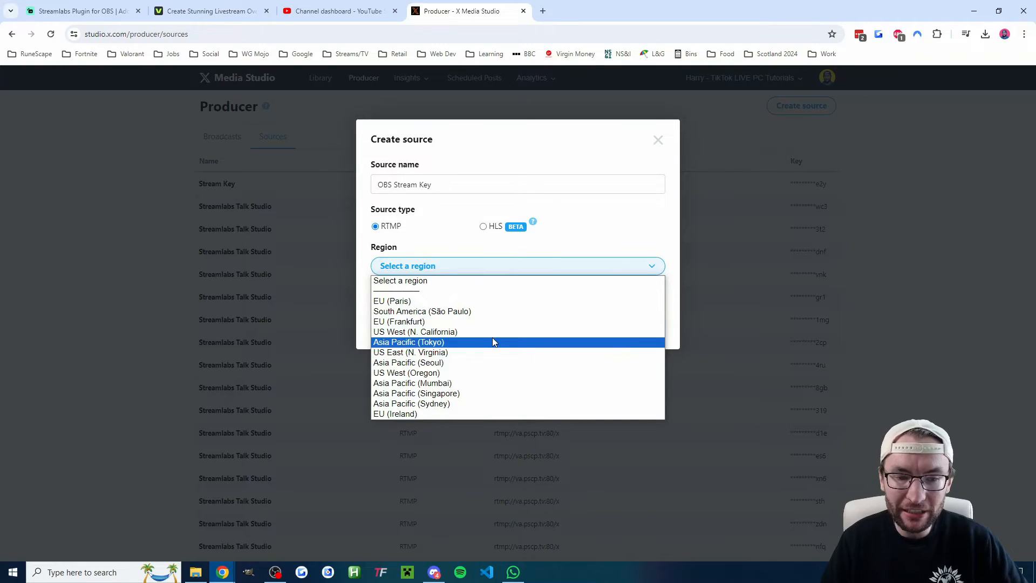
{"action": "left_click", "coordinate": [395, 412]}
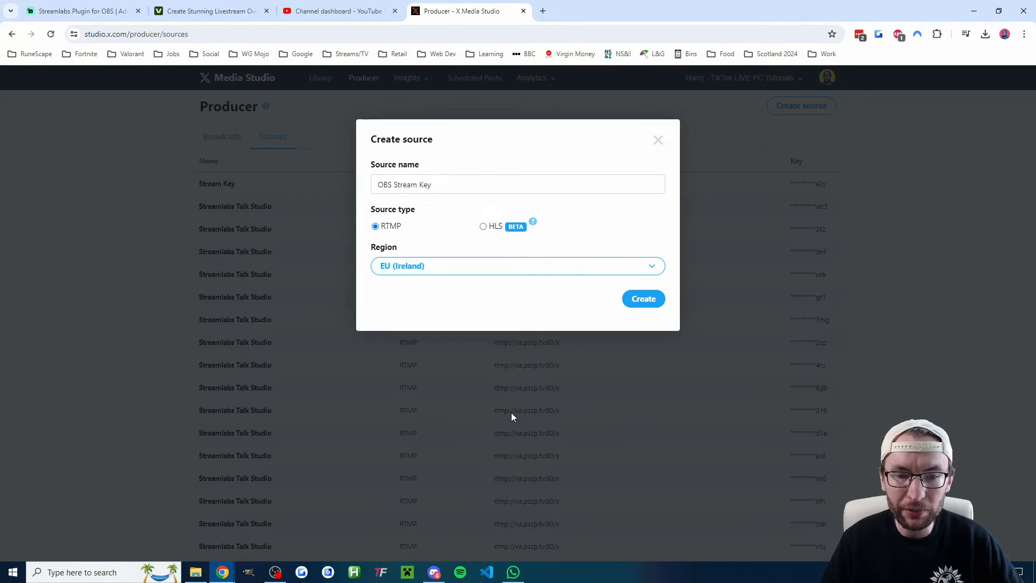
{"action": "left_click", "coordinate": [641, 297]}
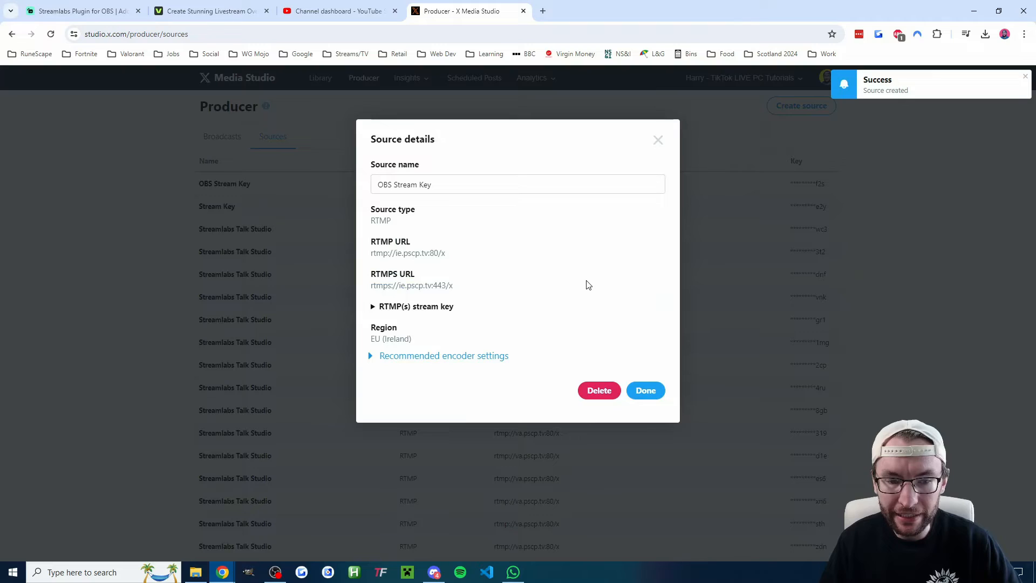
Review the new source's RTMP stream key and recommended encoder settings, then close its details
{"action": "left_click", "coordinate": [416, 306]}
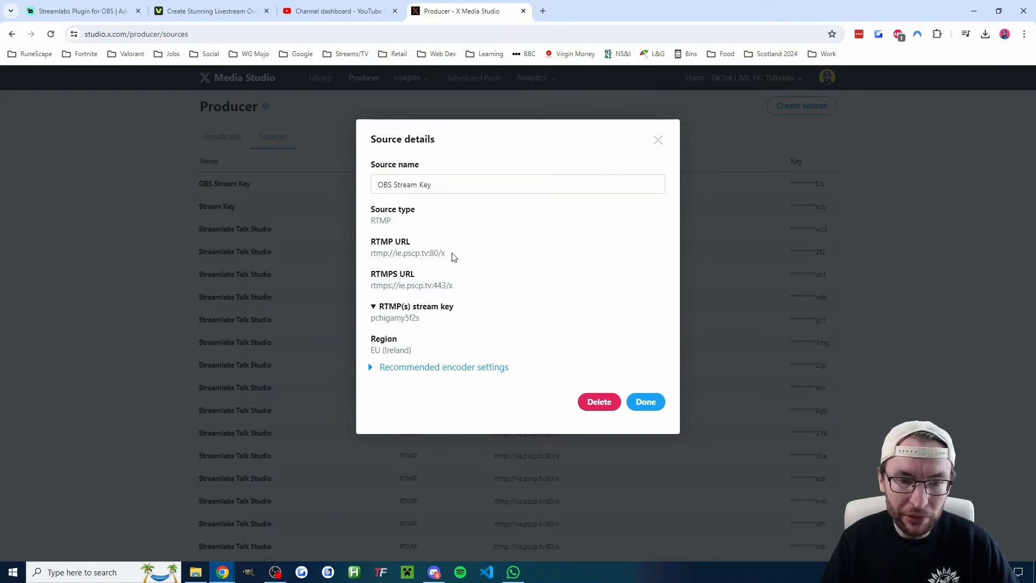
{"action": "left_click", "coordinate": [444, 367]}
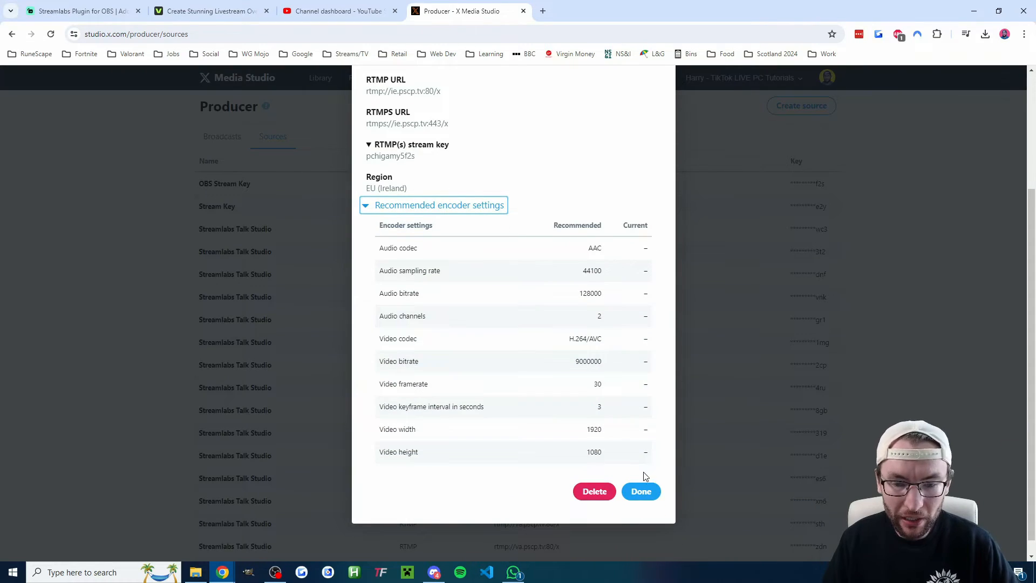
{"action": "left_click", "coordinate": [640, 491]}
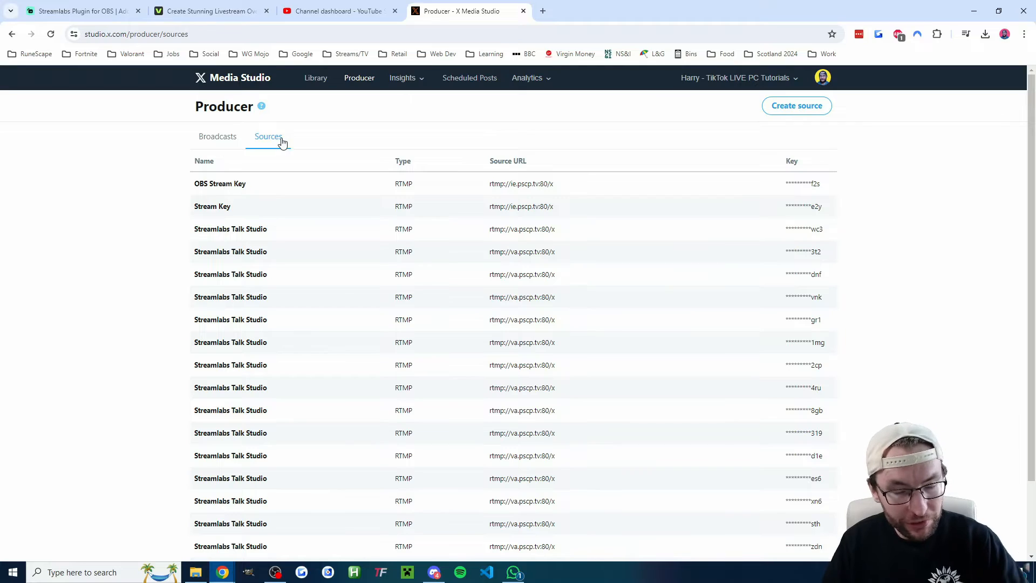
Start a new broadcast from the Broadcasts tab using OBS Stream Key as its source
{"action": "left_click", "coordinate": [216, 136]}
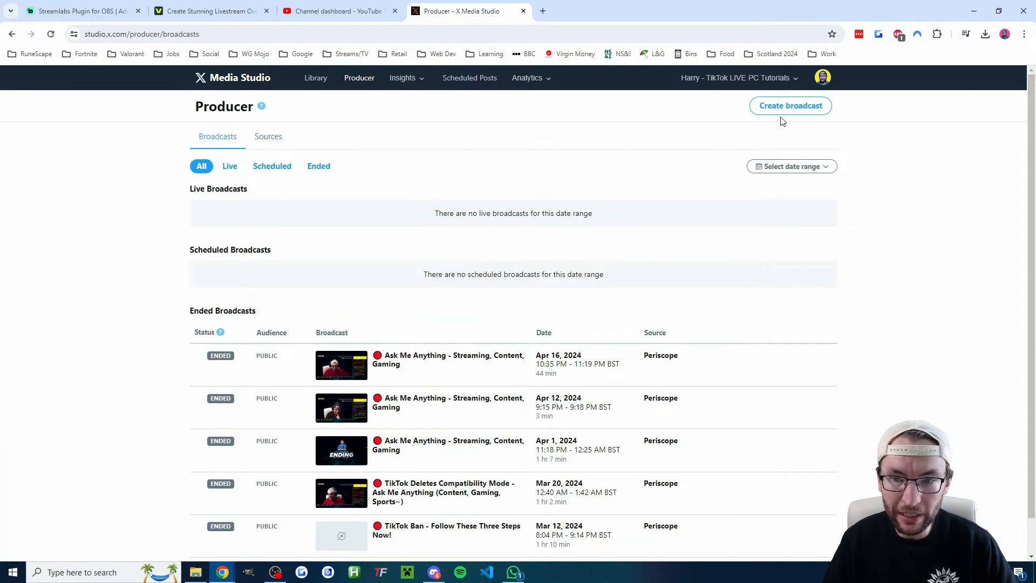
{"action": "left_click", "coordinate": [790, 105]}
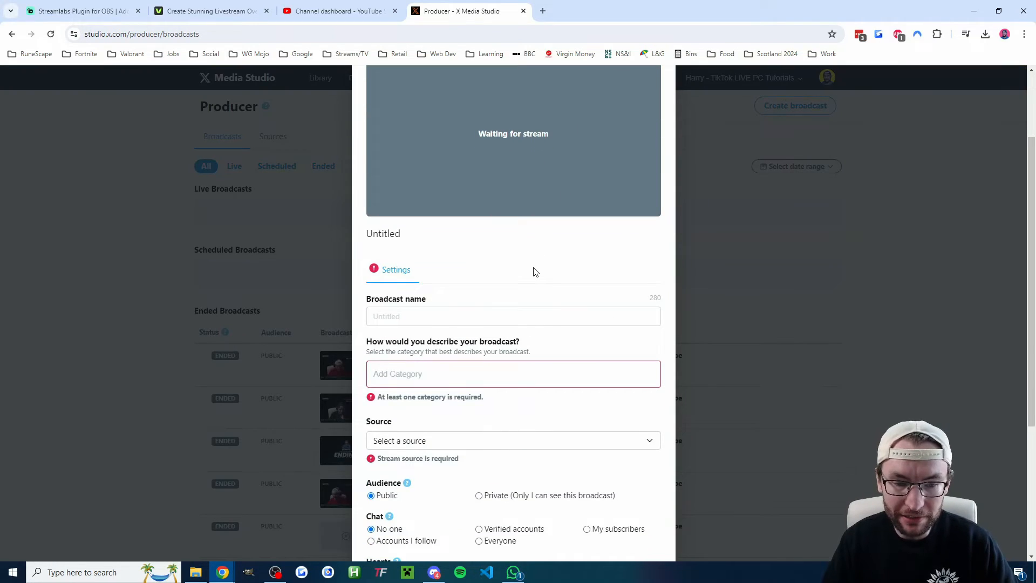
{"action": "left_click", "coordinate": [513, 440]}
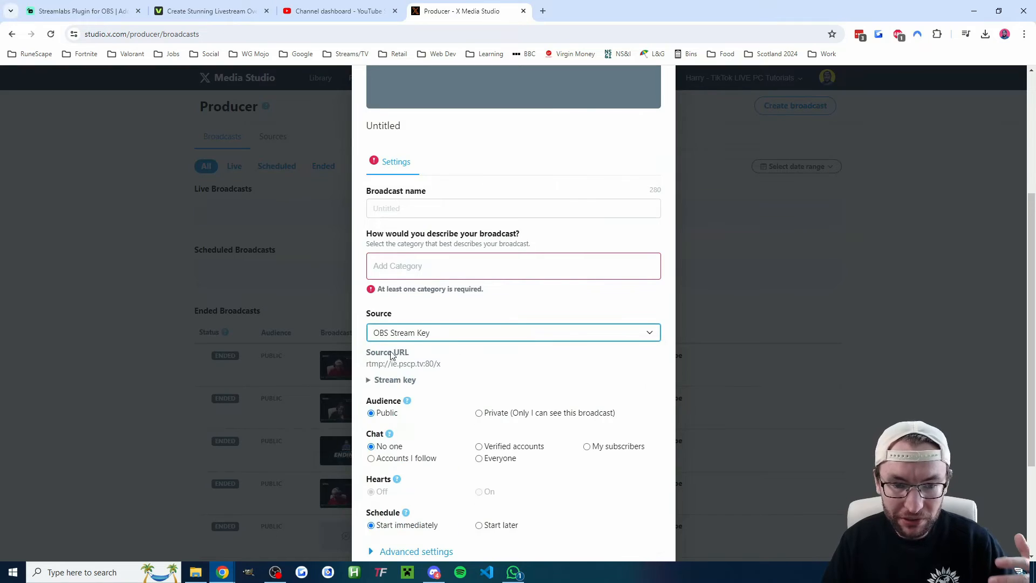